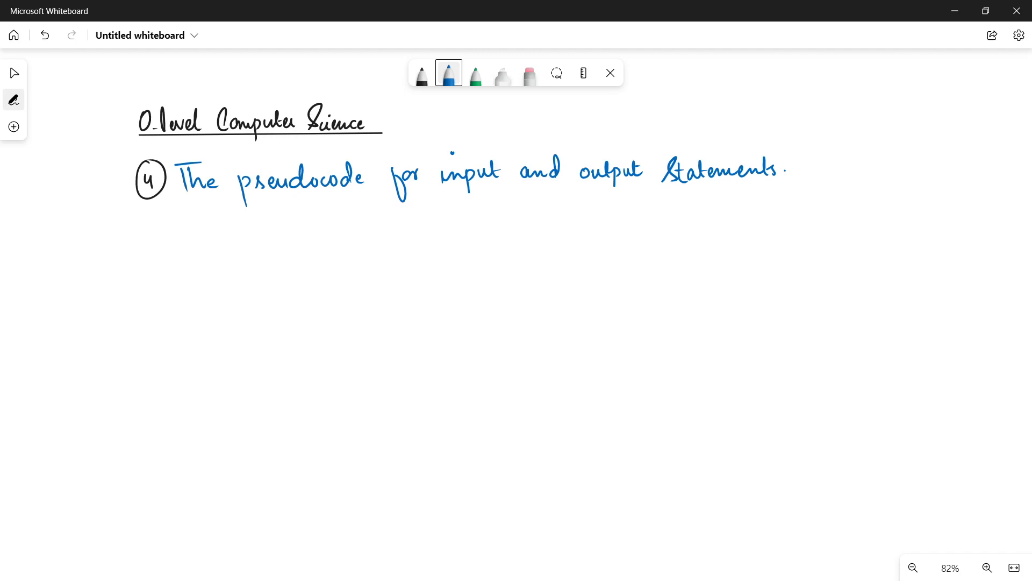
Select the black pen and handwrite the word OUTPUT beneath the pseudocode heading
{"action": "left_click", "coordinate": [421, 73]}
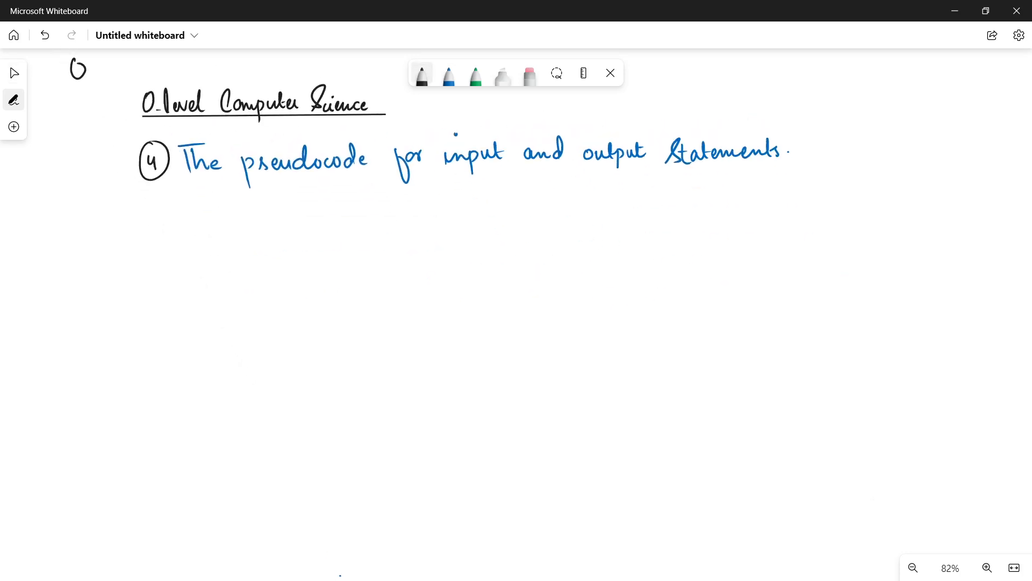
{"action": "left_click", "coordinate": [528, 73]}
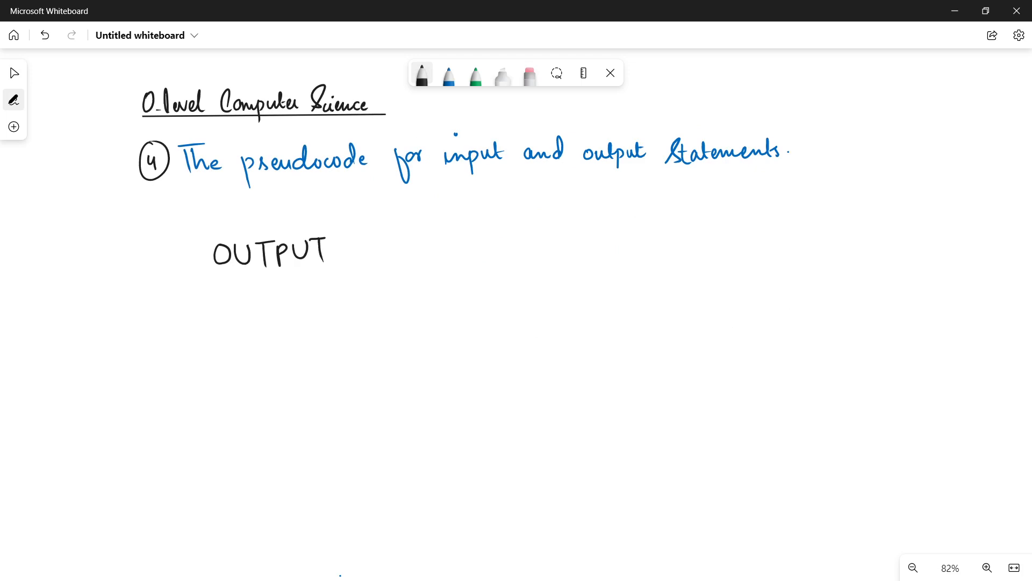
Write "What is your name ?" in blue after OUTPUT, and INPUT in black below
{"action": "left_click", "coordinate": [448, 73]}
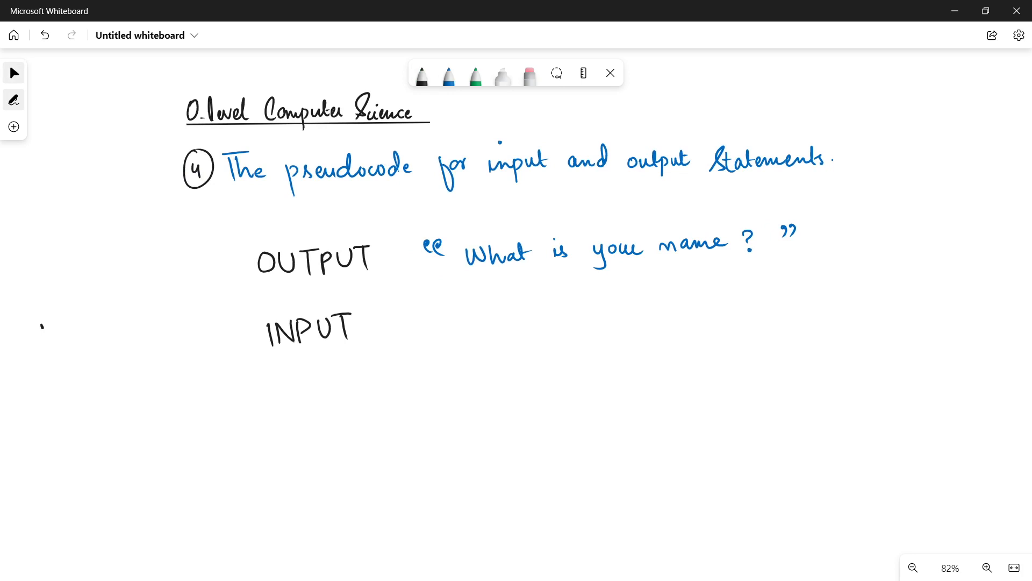
Add blue arrows before OUTPUT and INPUT, write MyName, and draw a green MyName box
{"action": "left_click", "coordinate": [449, 73]}
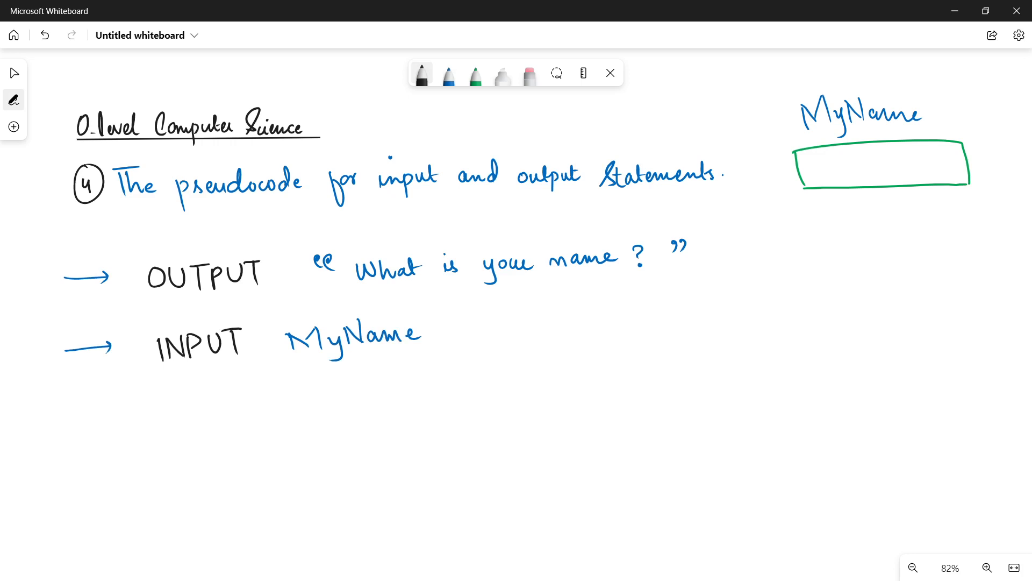
Write Ali in the green box, tick MyName, and draw a black divider line
{"action": "scroll", "scroll_direction": "down", "scroll_amount": 3}
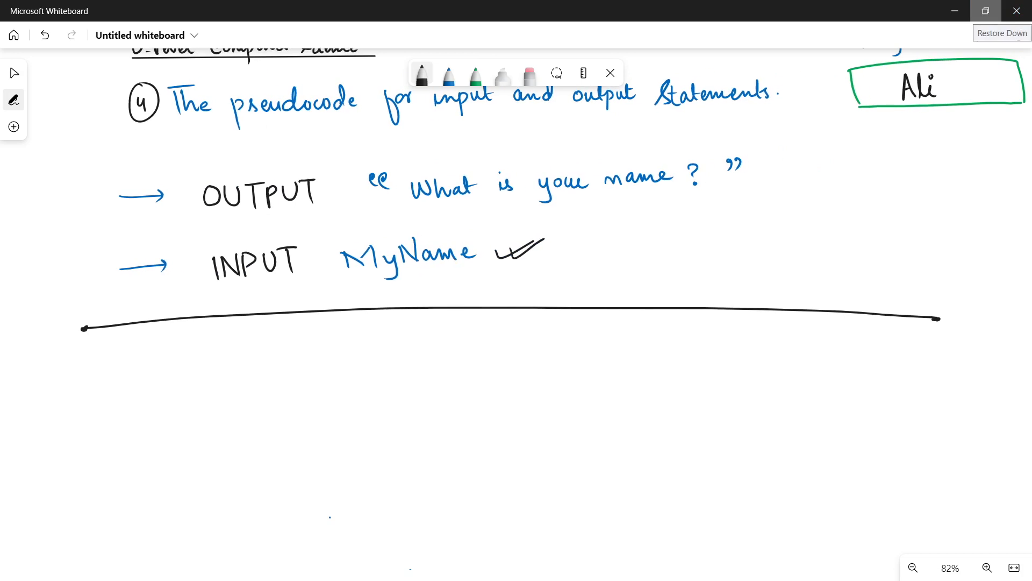
Write OUTPUT "My name is :" in blue with arrows, a comma, blank line, and tick Ali
{"action": "left_click", "coordinate": [420, 73]}
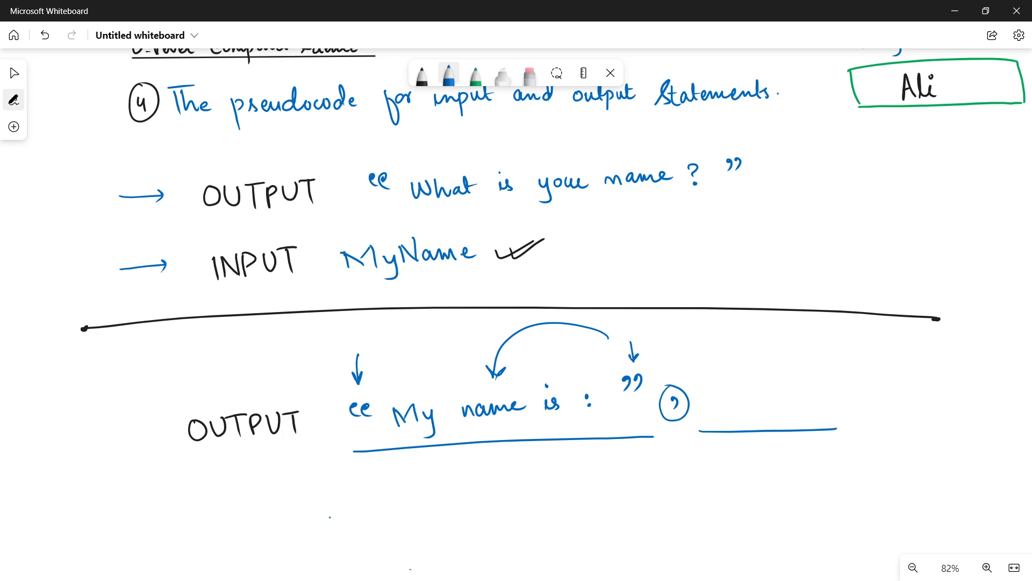
{"action": "left_click", "coordinate": [672, 404]}
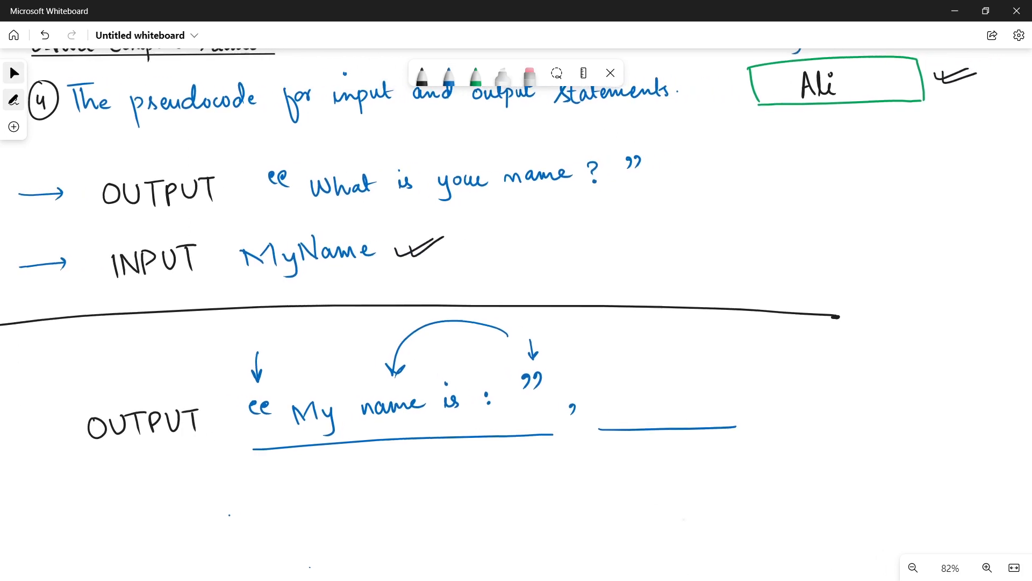
Fill the blank with MyName and draw a green screen box showing "My name is : Ali"
{"action": "scroll", "scroll_direction": "down", "scroll_amount": 3}
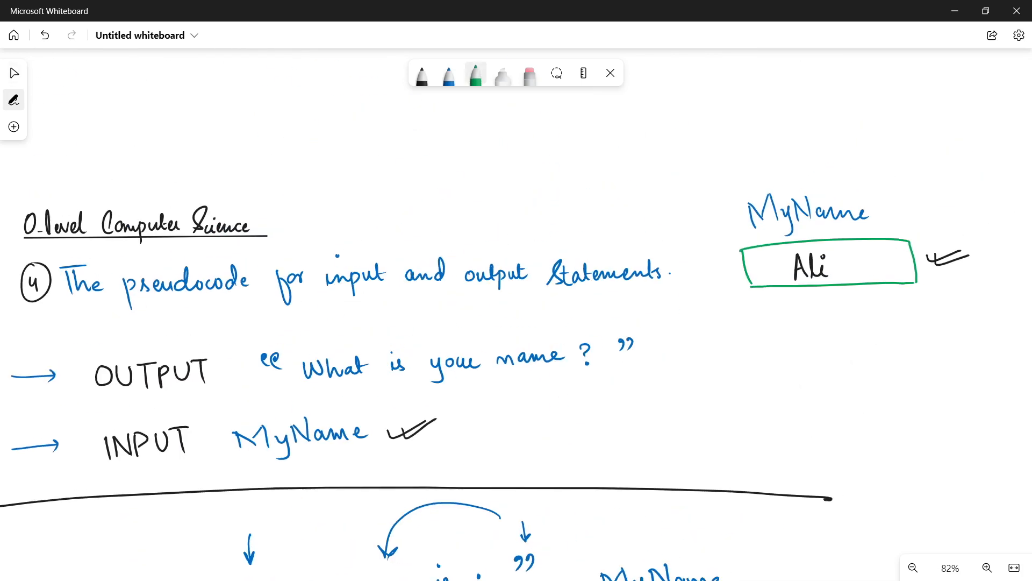
{"action": "scroll", "scroll_direction": "down", "scroll_amount": 3}
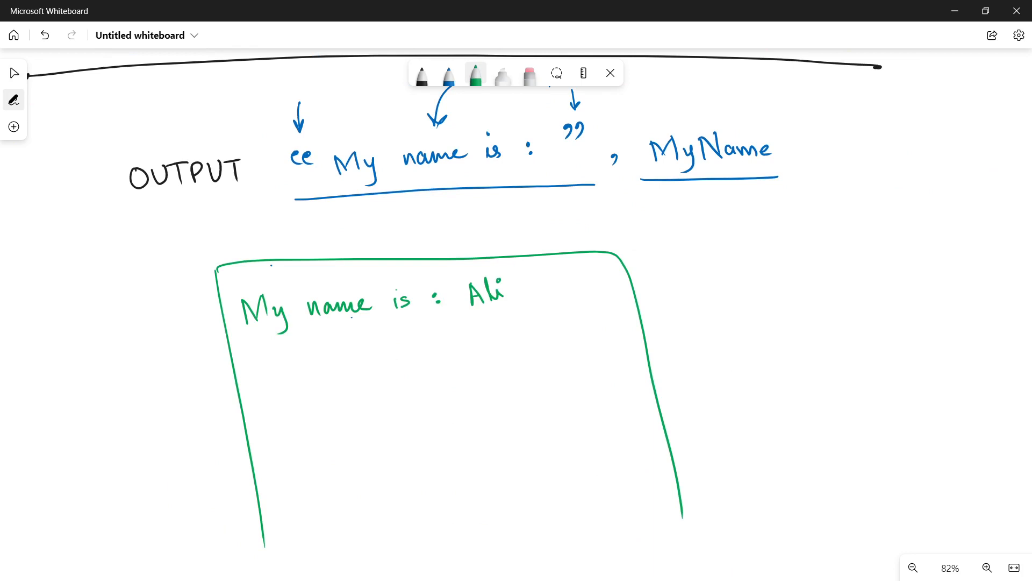
{"action": "left_click", "coordinate": [420, 73]}
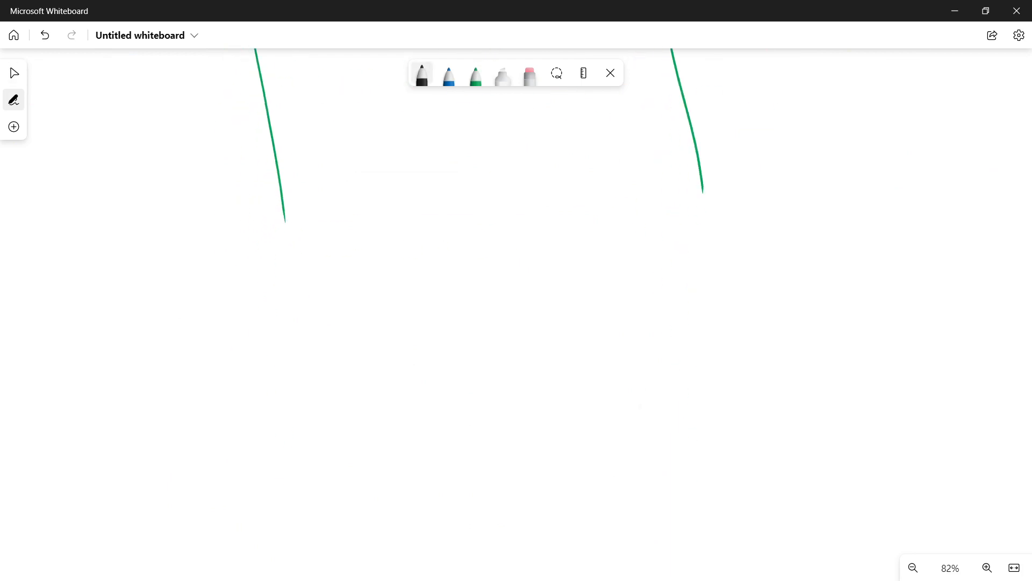
Label Number 1 and Number 2 in black beside blue boxes holding 40 and 80
{"action": "left_click", "coordinate": [710, 275]}
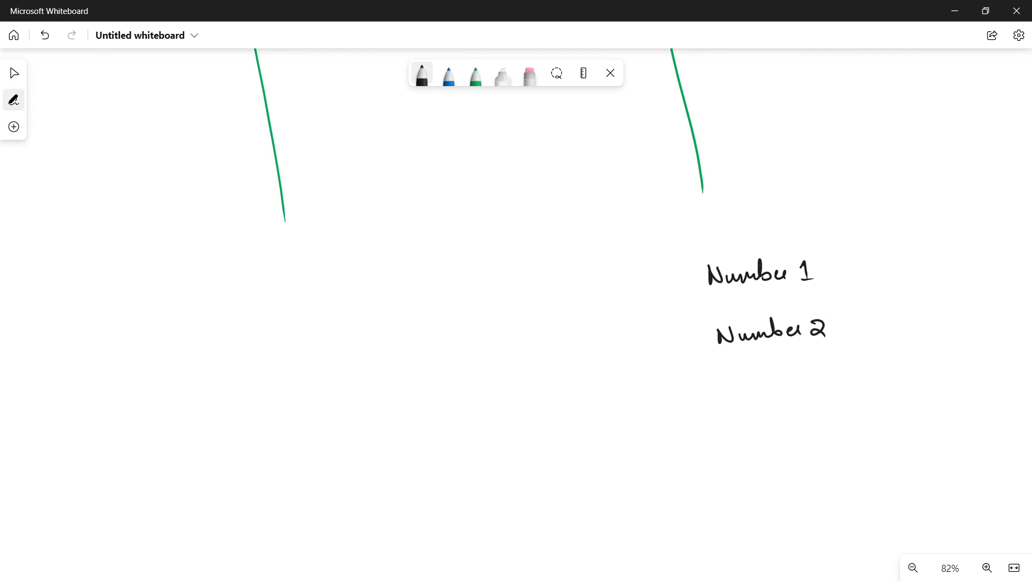
{"action": "left_click", "coordinate": [449, 72]}
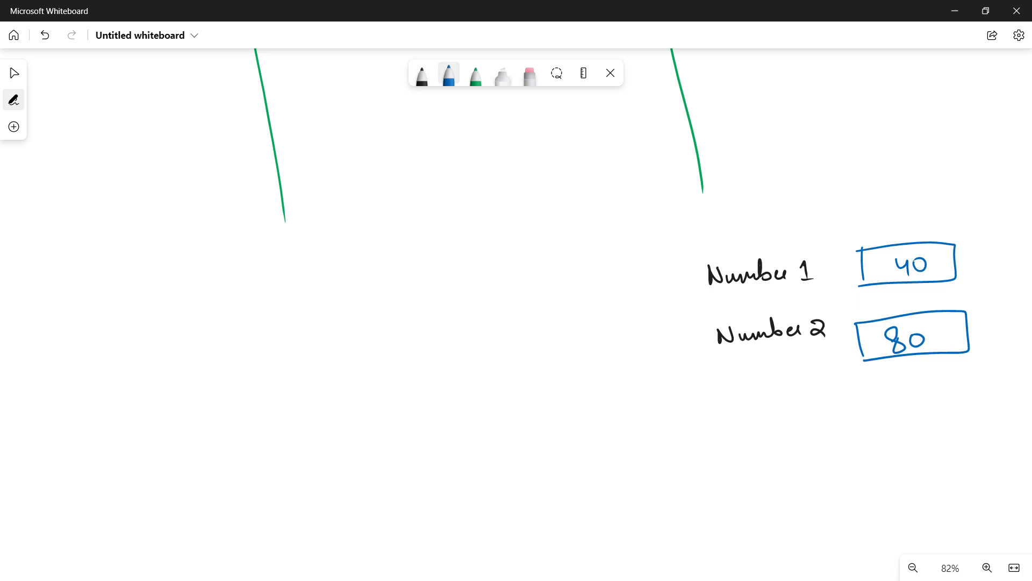
{"action": "left_click", "coordinate": [420, 73]}
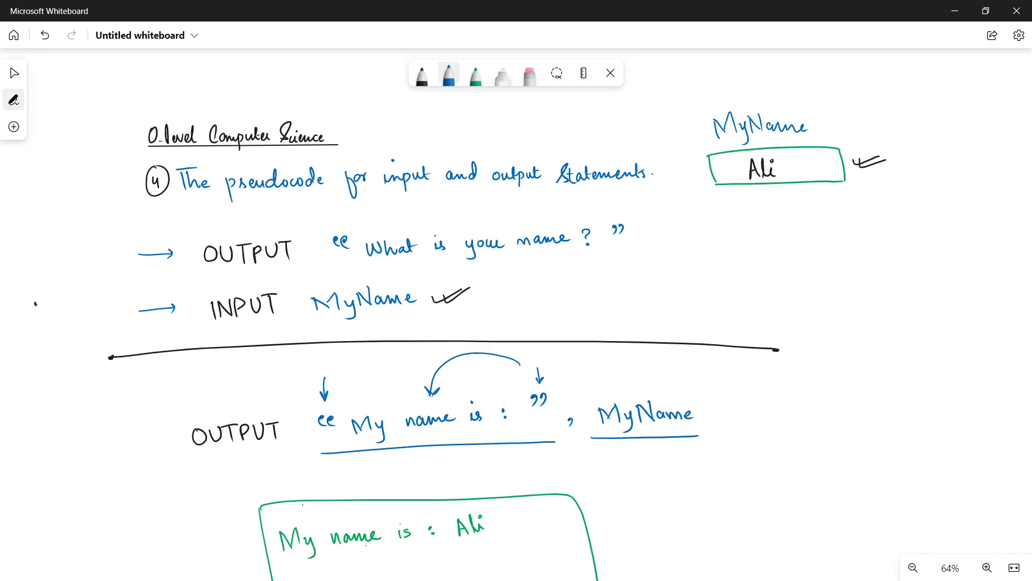
{"action": "left_click", "coordinate": [986, 568]}
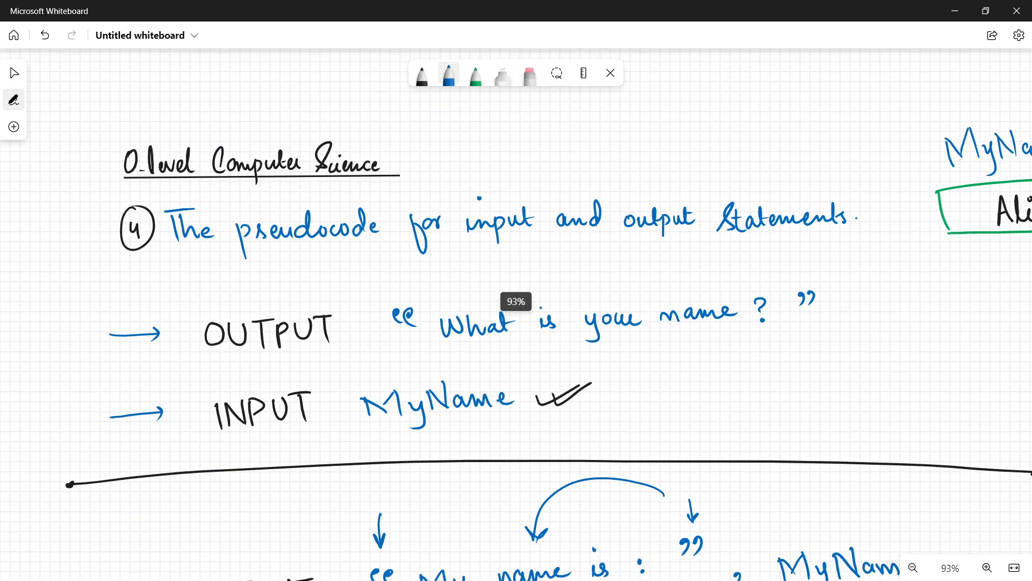
{"action": "scroll", "scroll_direction": "down", "scroll_amount": 3}
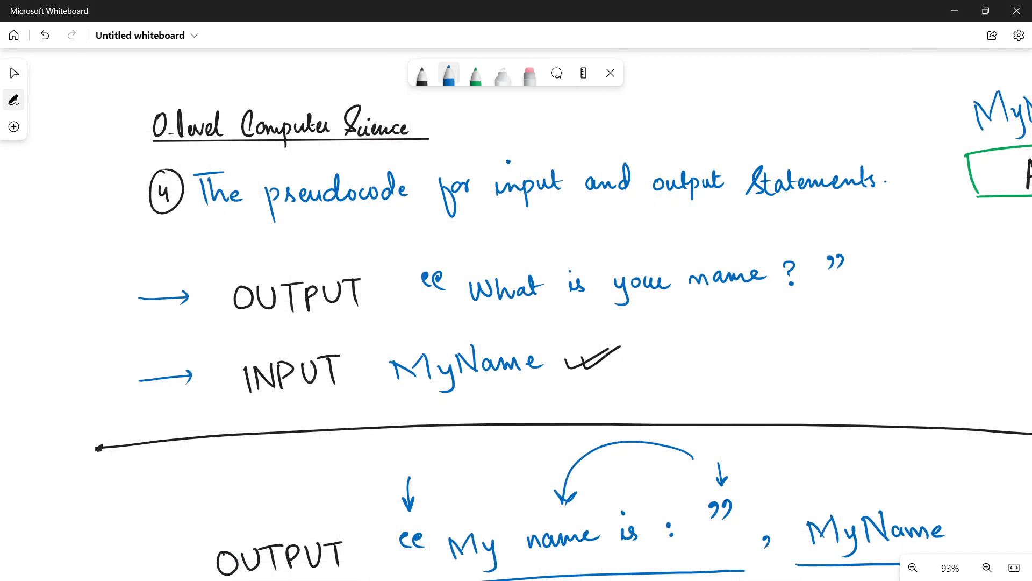